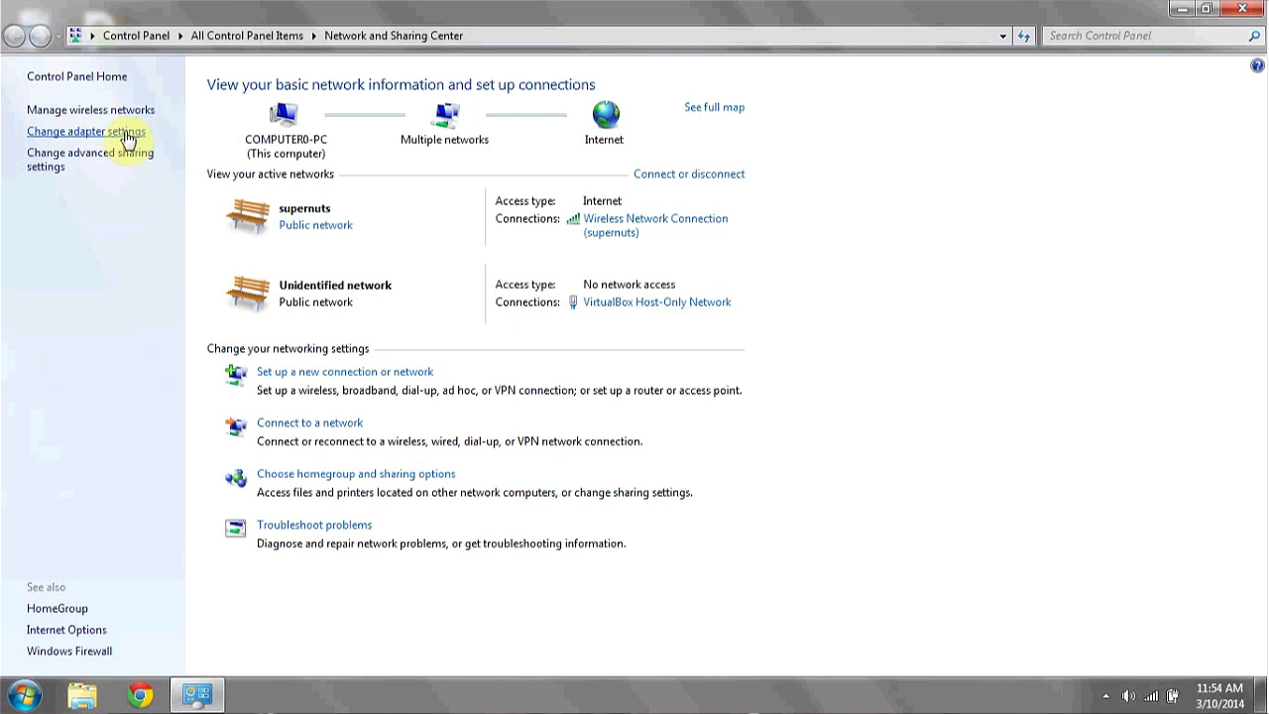
Step: View Change adapter settings and check the Bluetooth Network Connection, shown as Disabled
{"action": "left_click", "coordinate": [88, 131]}
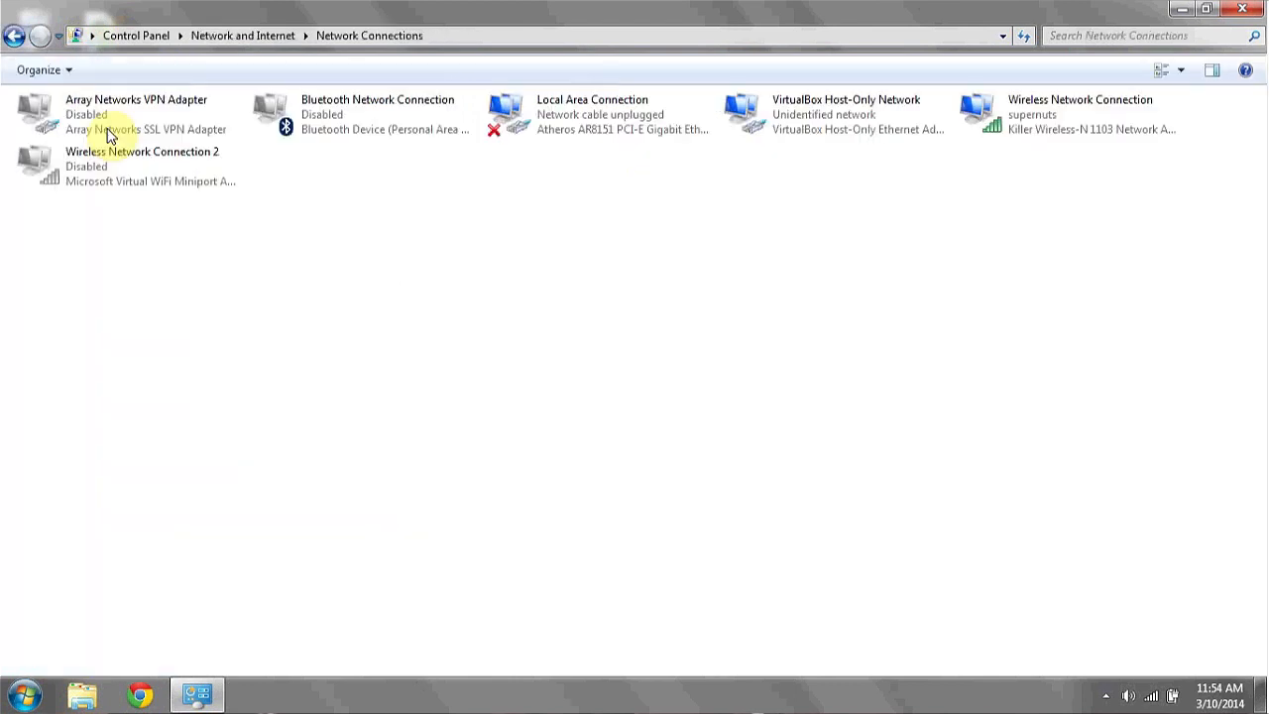
{"action": "left_click", "coordinate": [377, 113]}
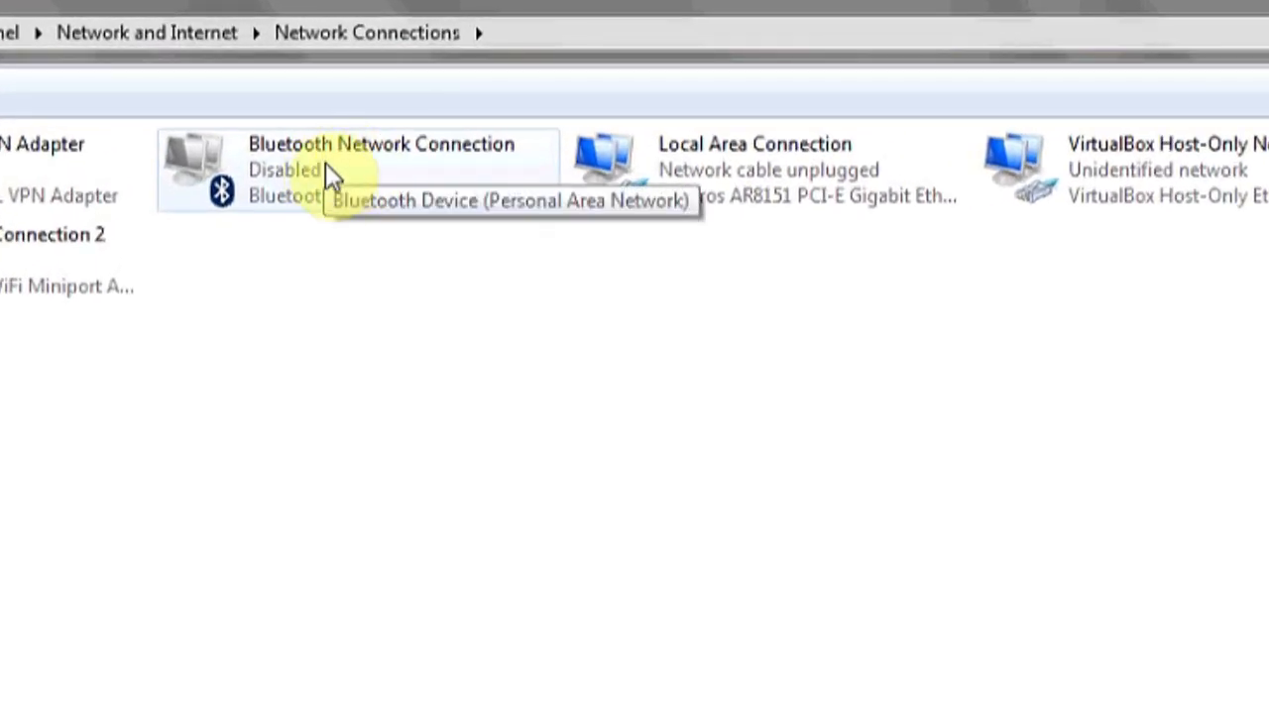
{"action": "mouse_move", "coordinate": [377, 158]}
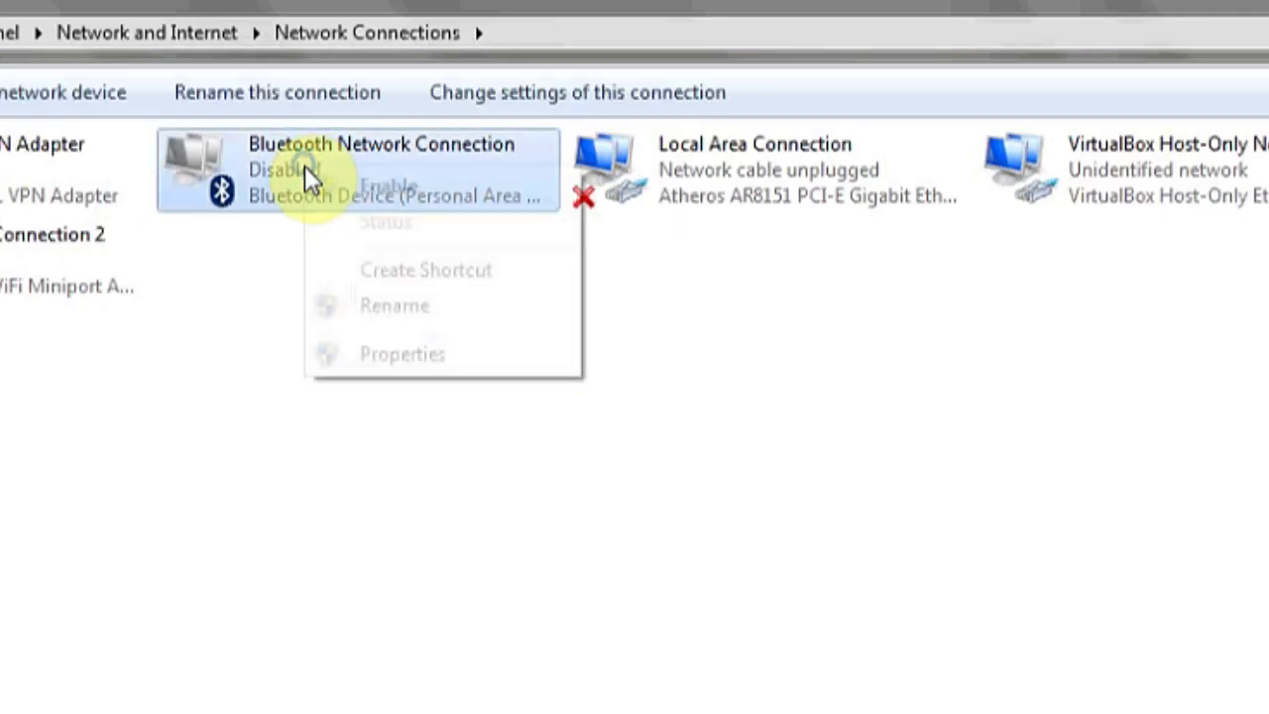
{"action": "mouse_move", "coordinate": [119, 579]}
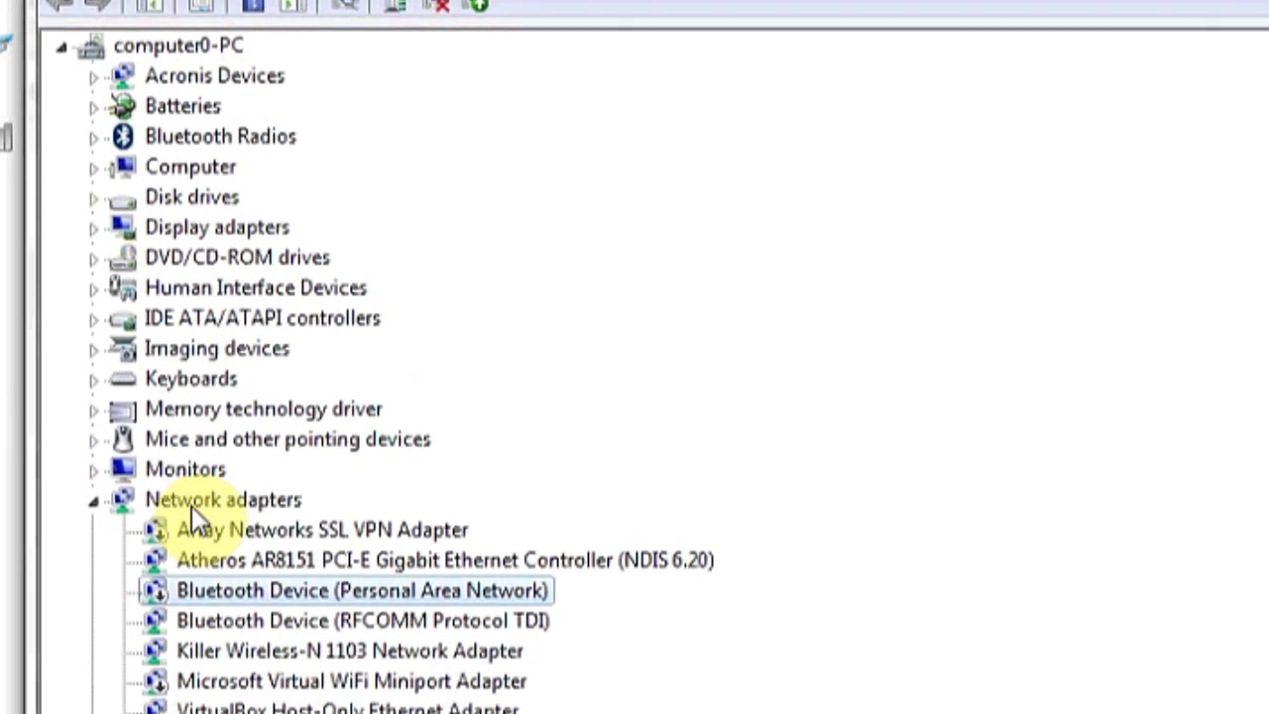
Step: Scroll Device Manager to the Network adapters and locate Bluetooth Device (Personal Area Network)
{"action": "scroll", "scroll_direction": "down", "scroll_amount": 3}
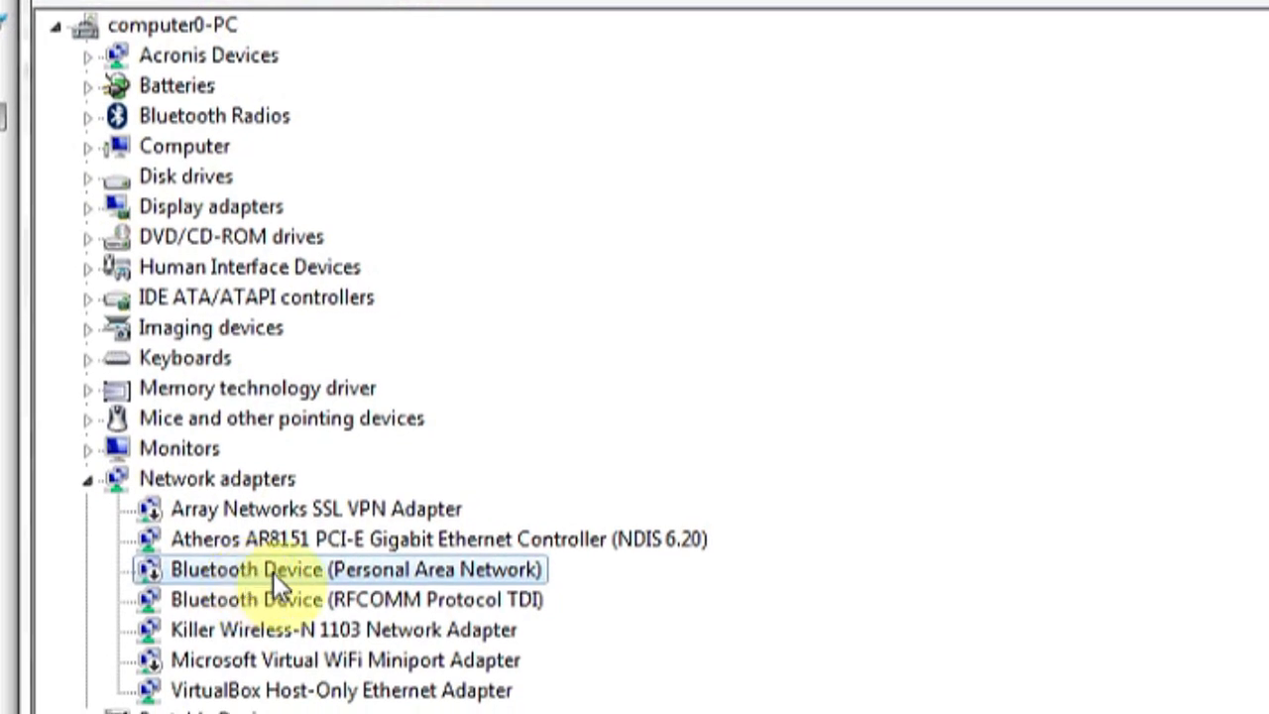
{"action": "mouse_move", "coordinate": [347, 591]}
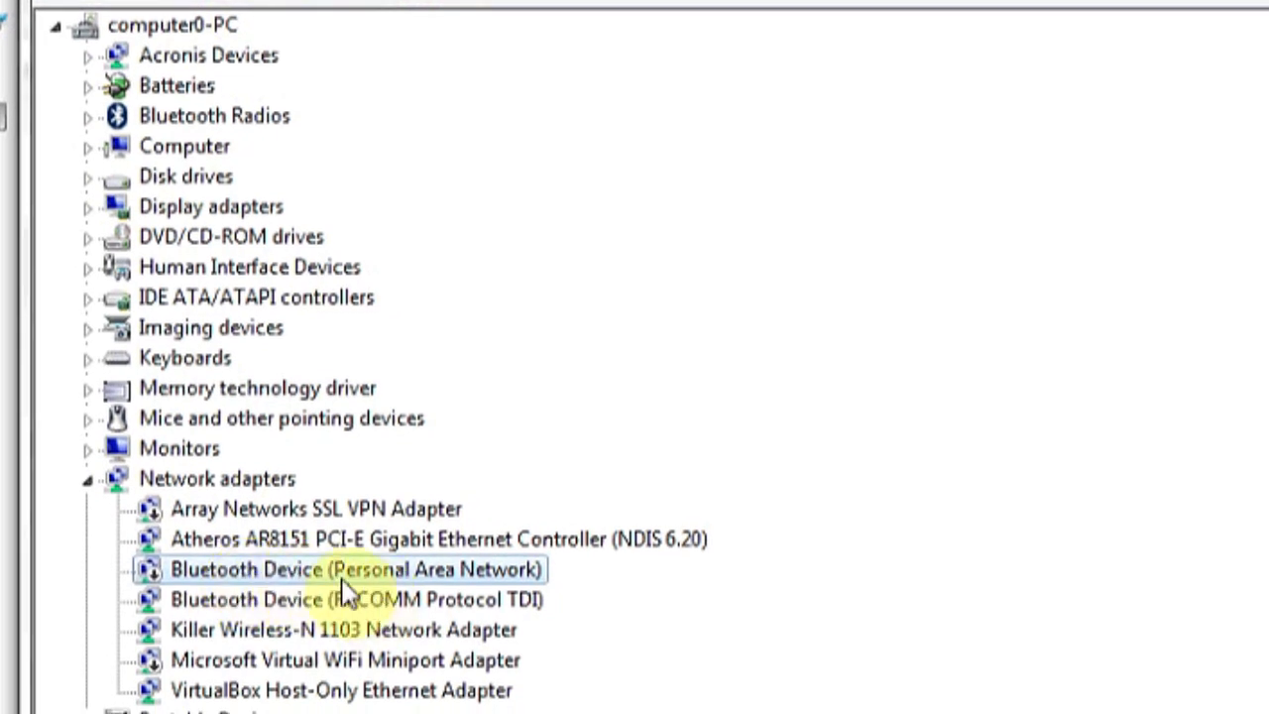
{"action": "mouse_move", "coordinate": [55, 571]}
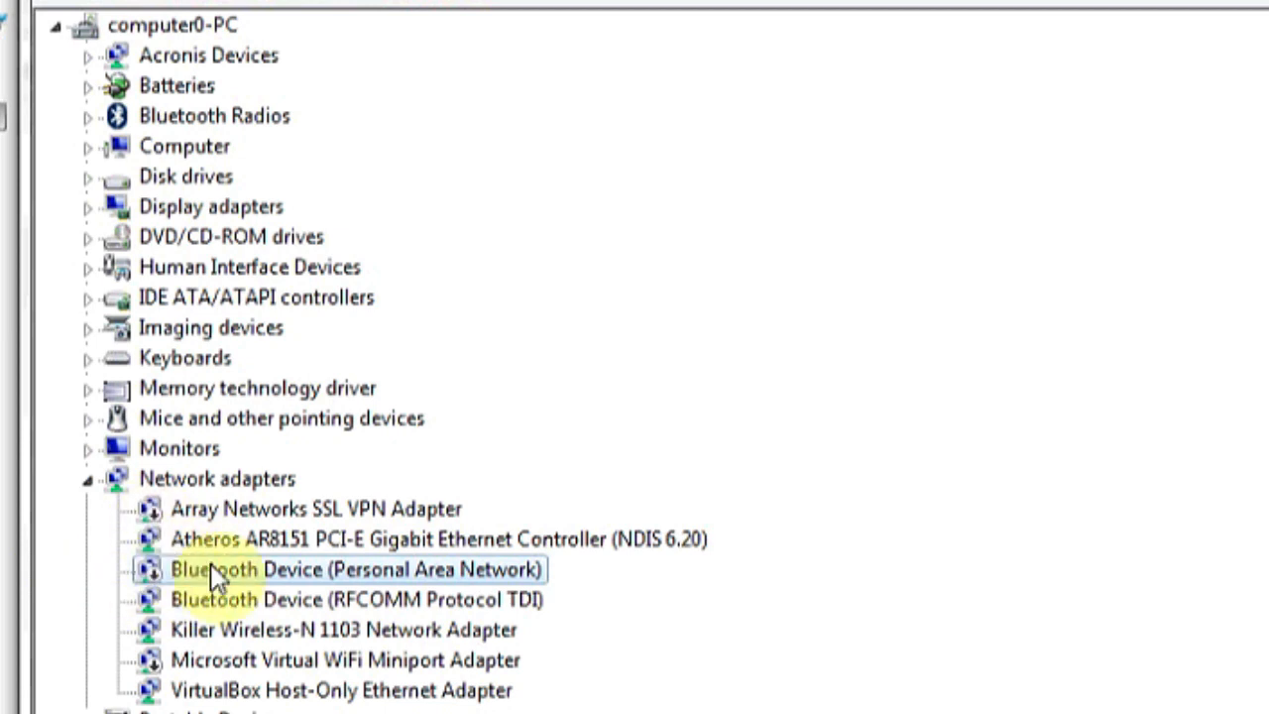
{"action": "mouse_move", "coordinate": [270, 543]}
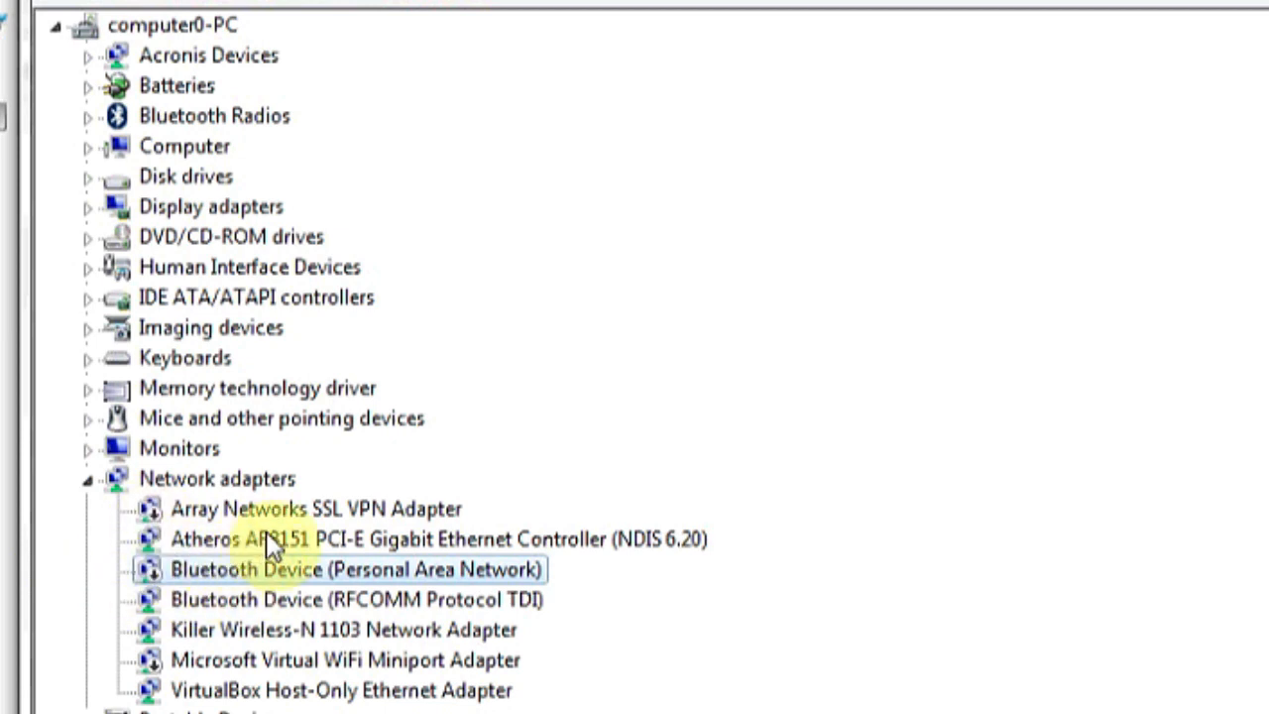
{"action": "scroll", "scroll_direction": "down", "scroll_amount": 3}
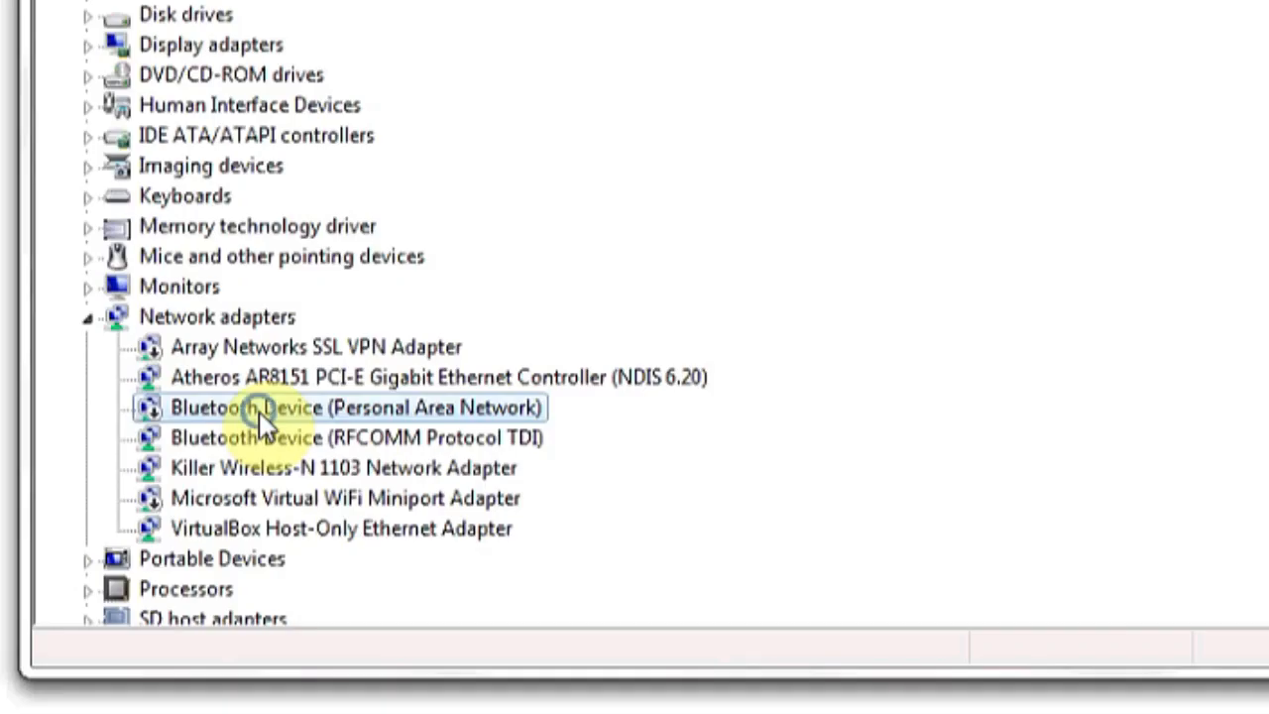